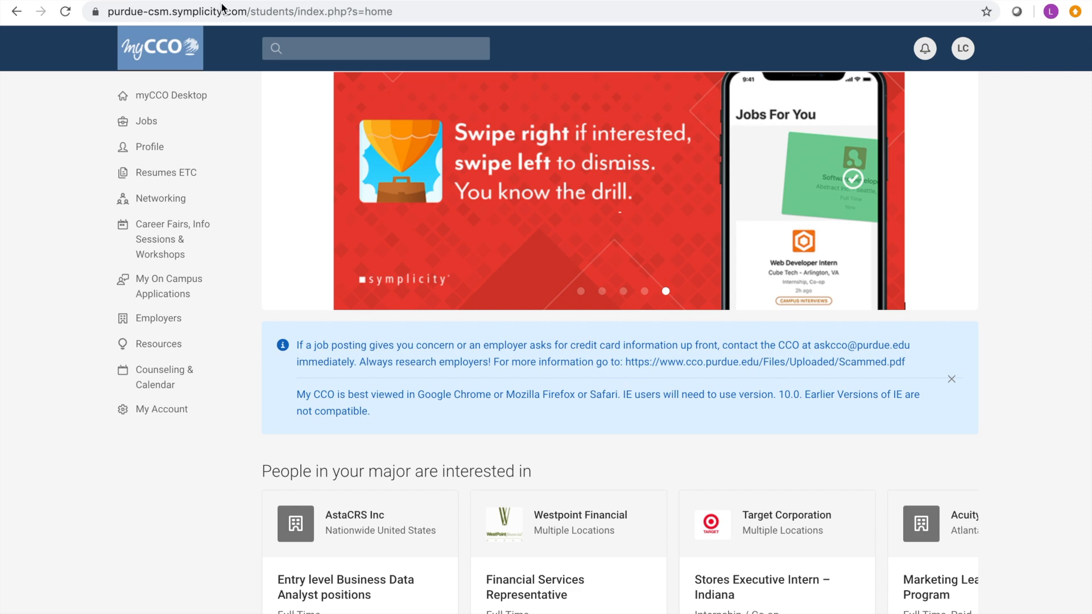
# Go to the Job Postings search page from the sidebar.
pyautogui.click(145, 121)
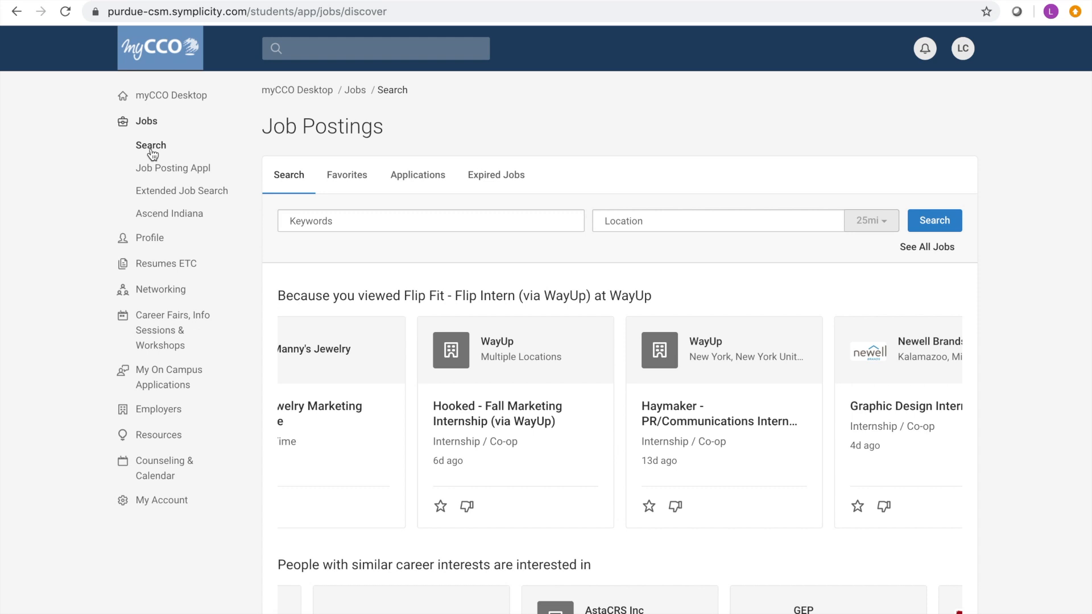
pyautogui.moveTo(194, 218)
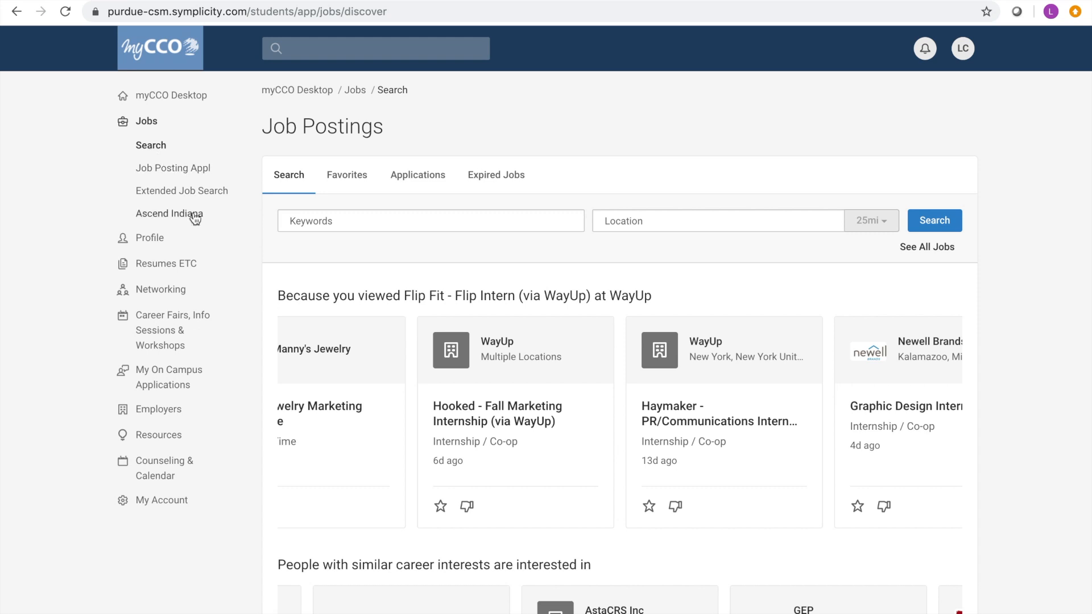
pyautogui.scroll(-3)
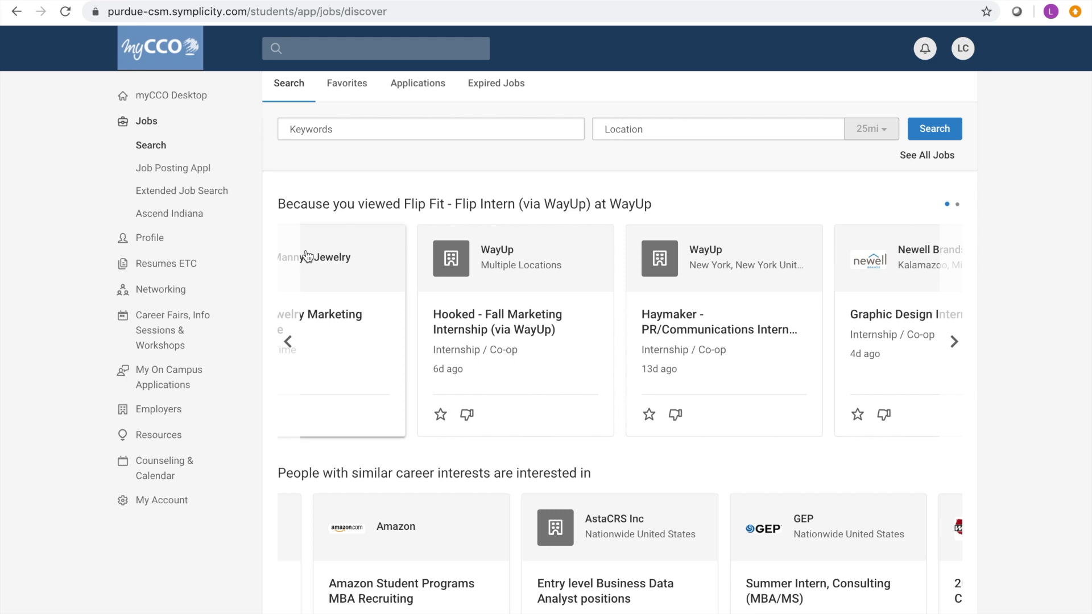
pyautogui.scroll(-3)
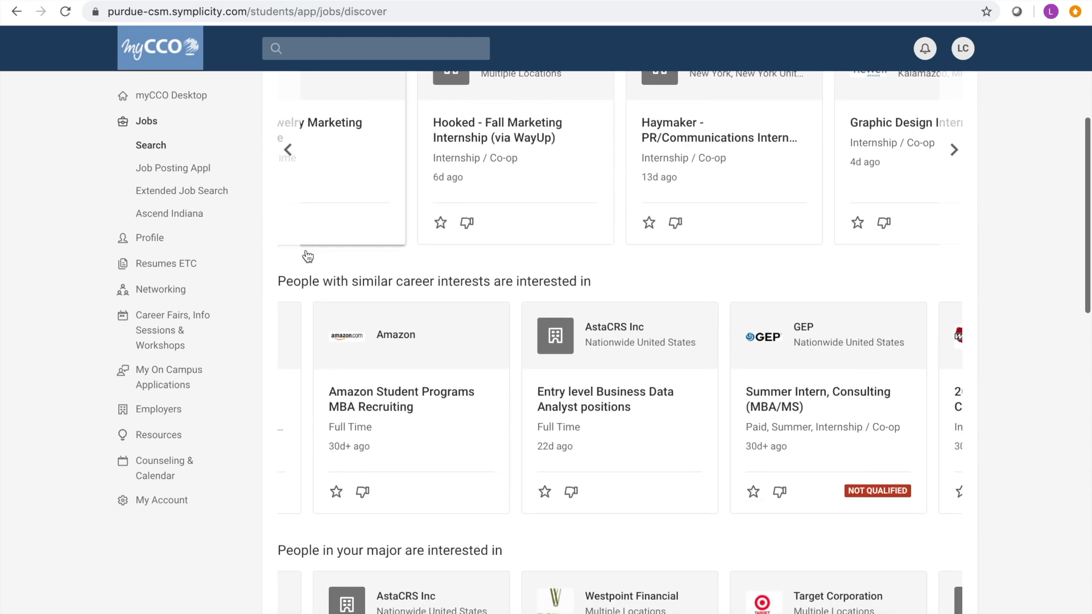
pyautogui.scroll(-3)
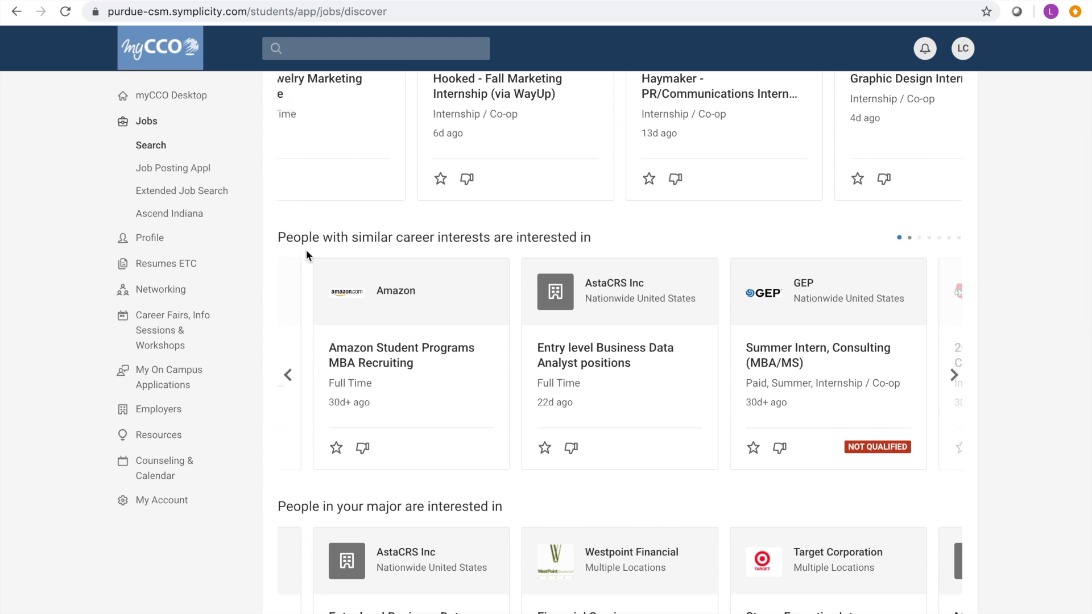
pyautogui.scroll(-3)
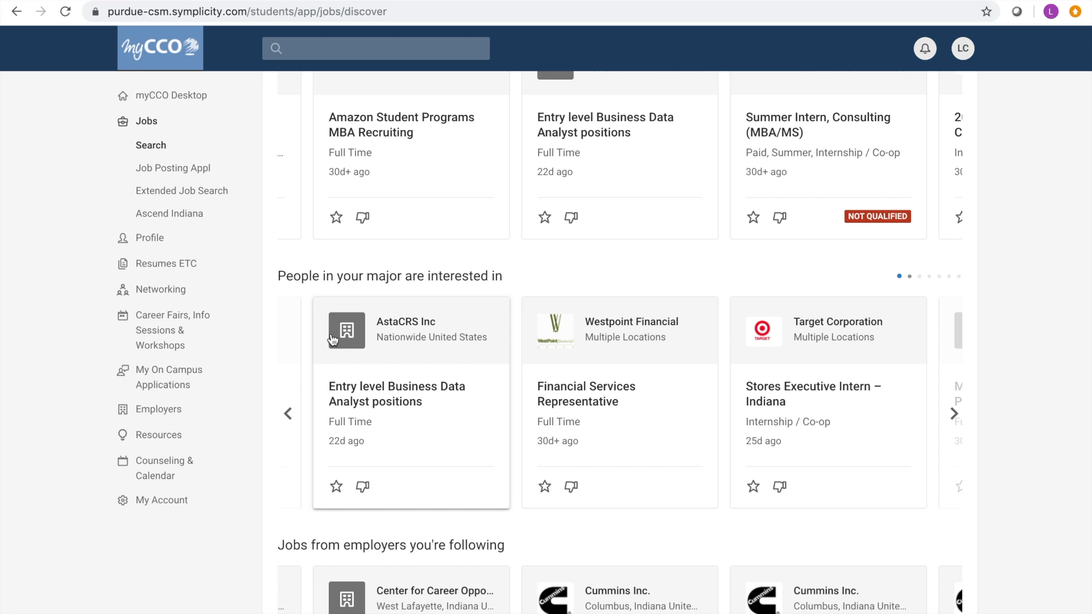
pyautogui.scroll(-3)
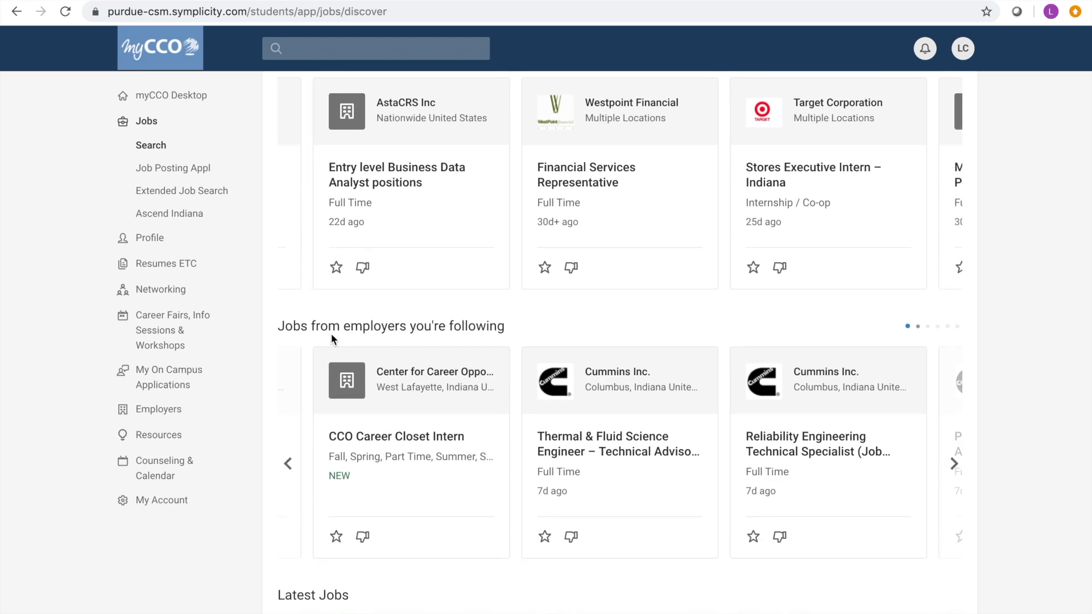
pyautogui.scroll(-3)
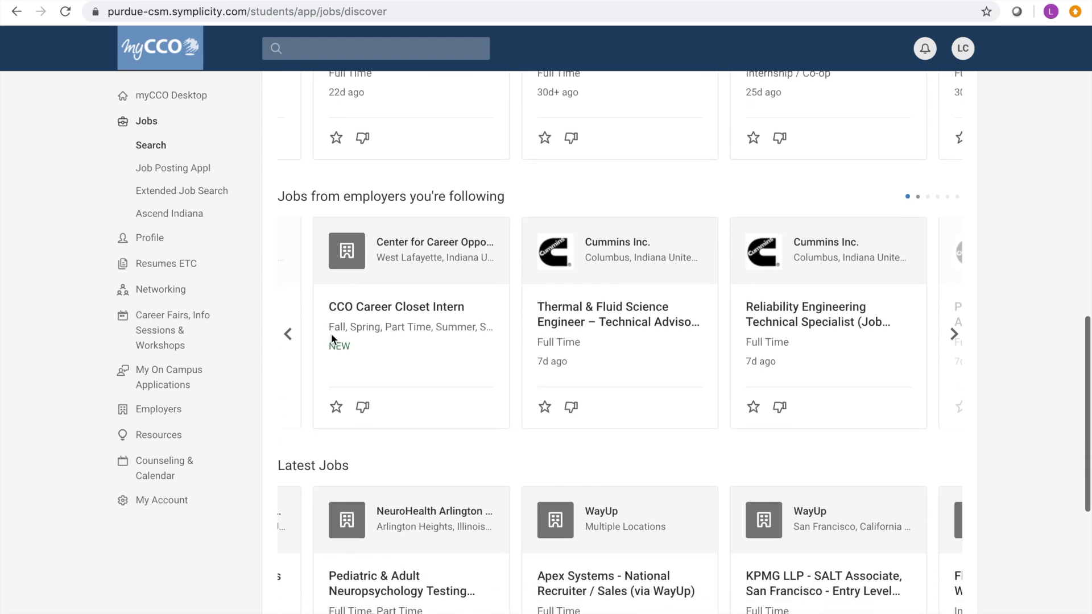
pyautogui.scroll(-3)
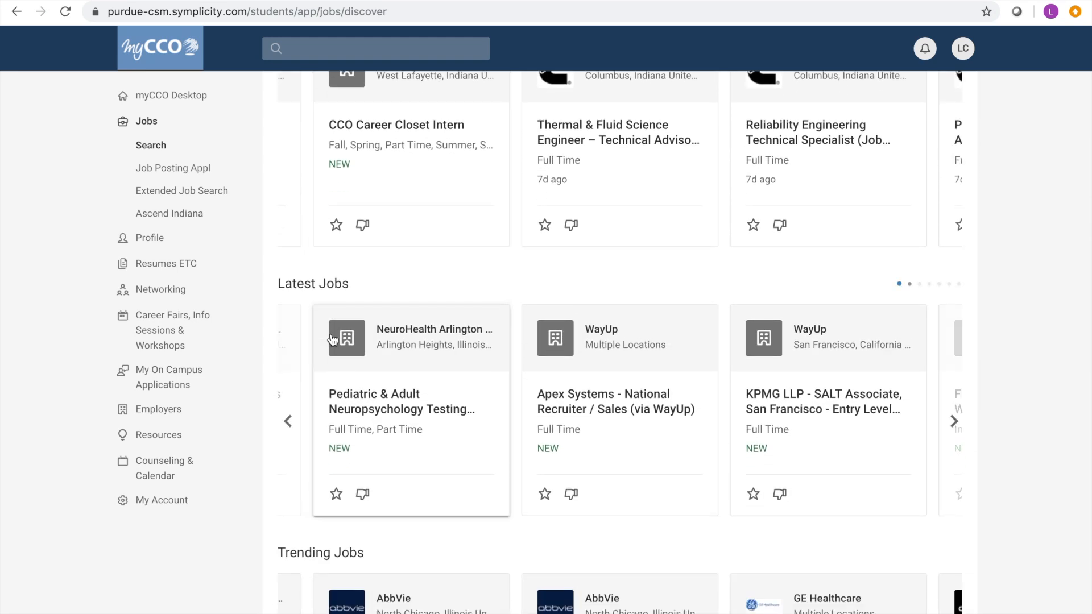
pyautogui.scroll(-3)
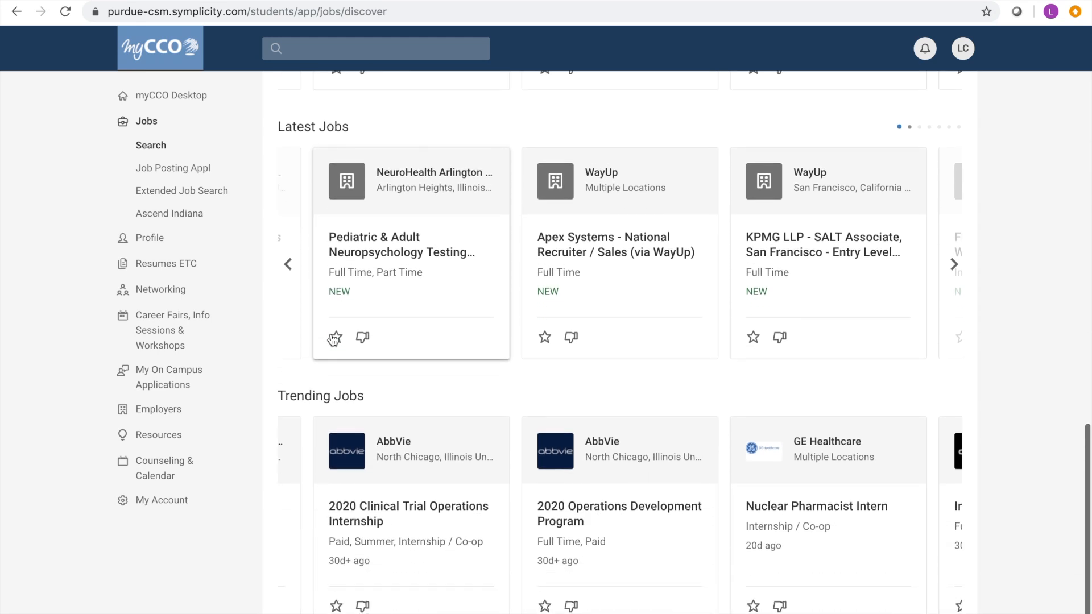
pyautogui.scroll(-3)
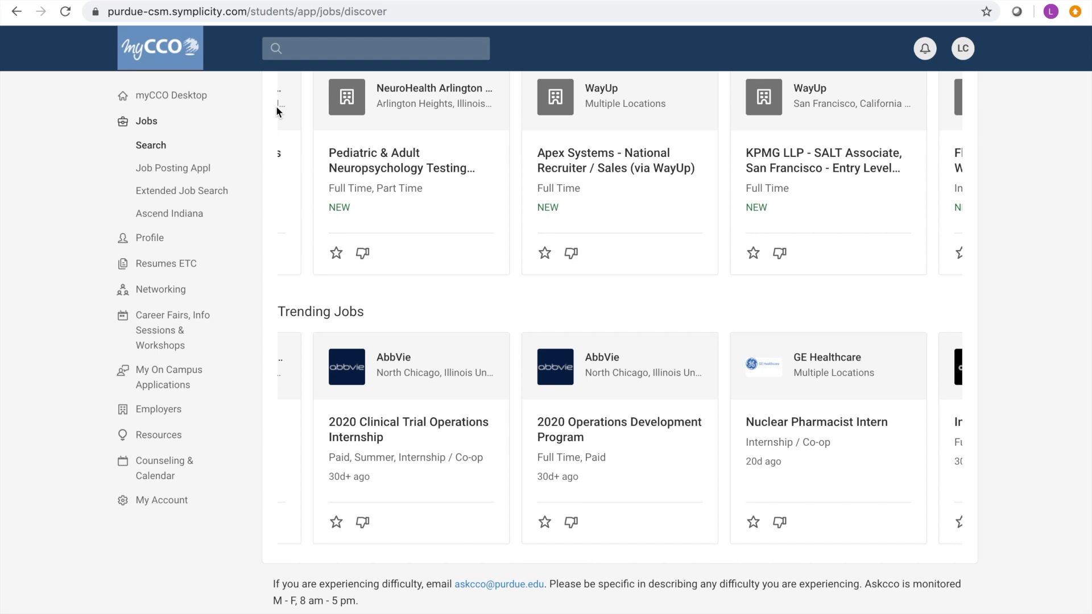
pyautogui.moveTo(414, 117)
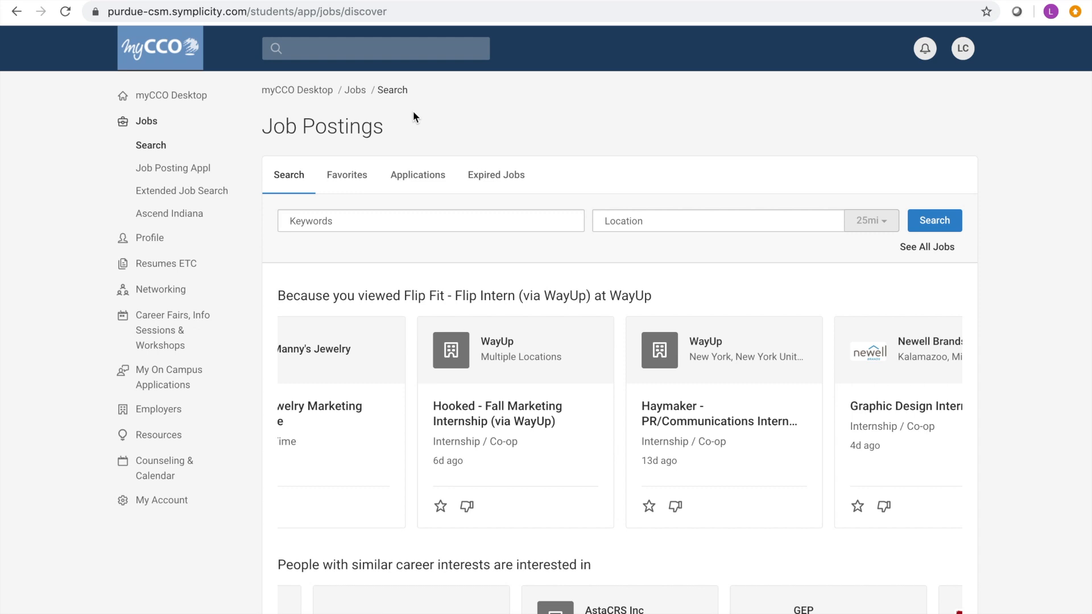
# Search job postings for the keyword 'marketing*' using the suggested 'marketing' term plus a wildcard.
pyautogui.write('m')
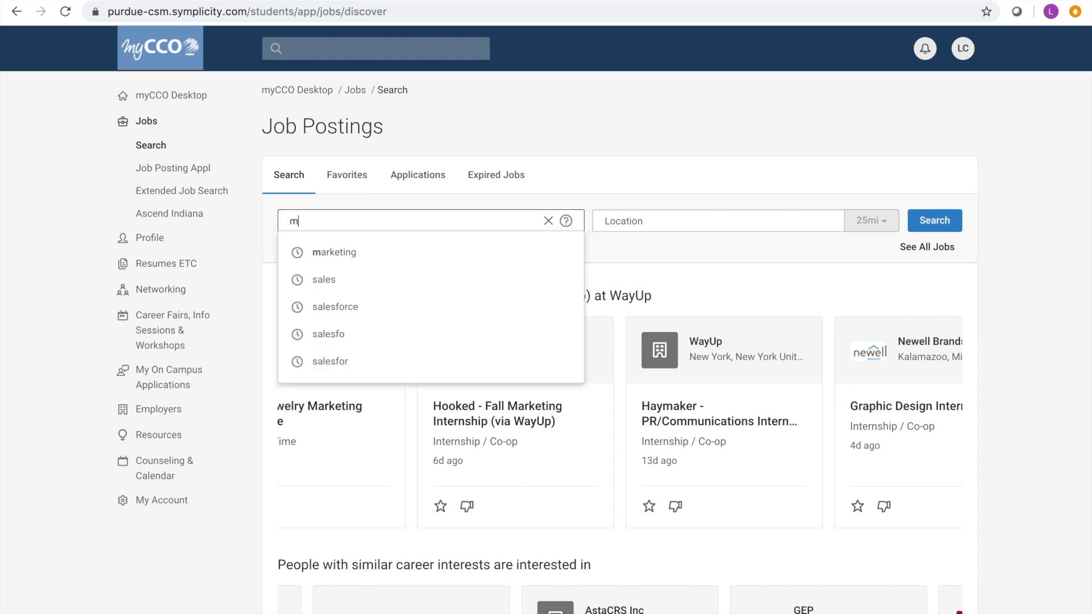
pyautogui.click(333, 252)
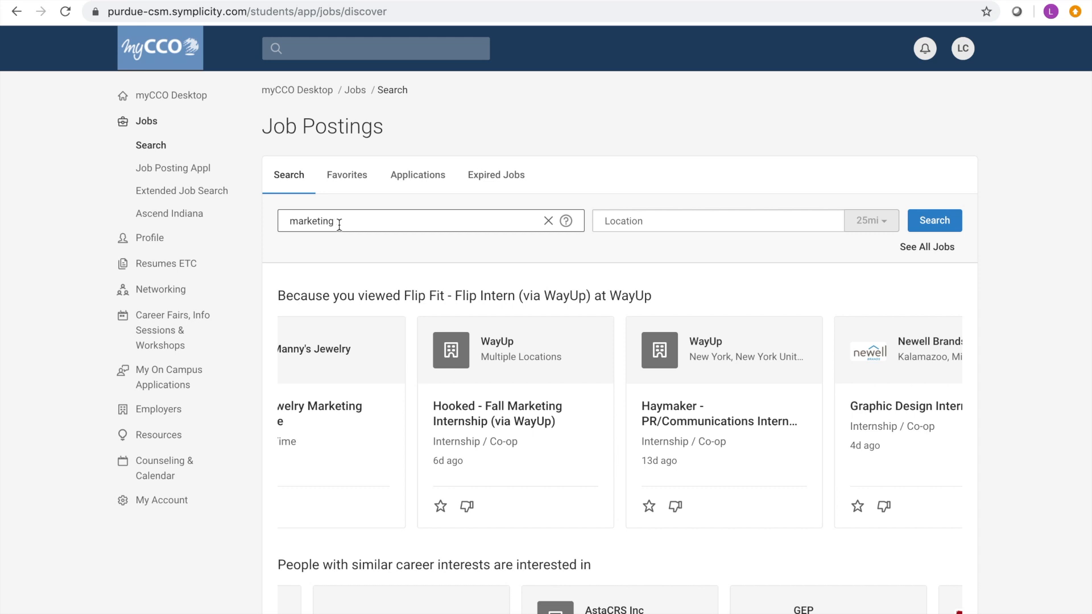
pyautogui.write('*')
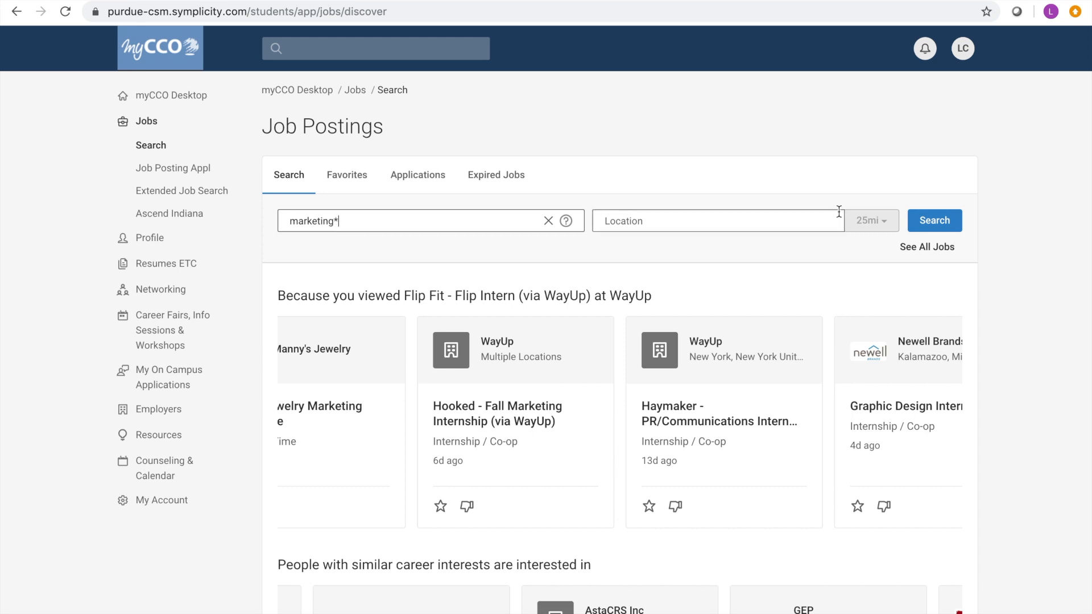
pyautogui.click(934, 221)
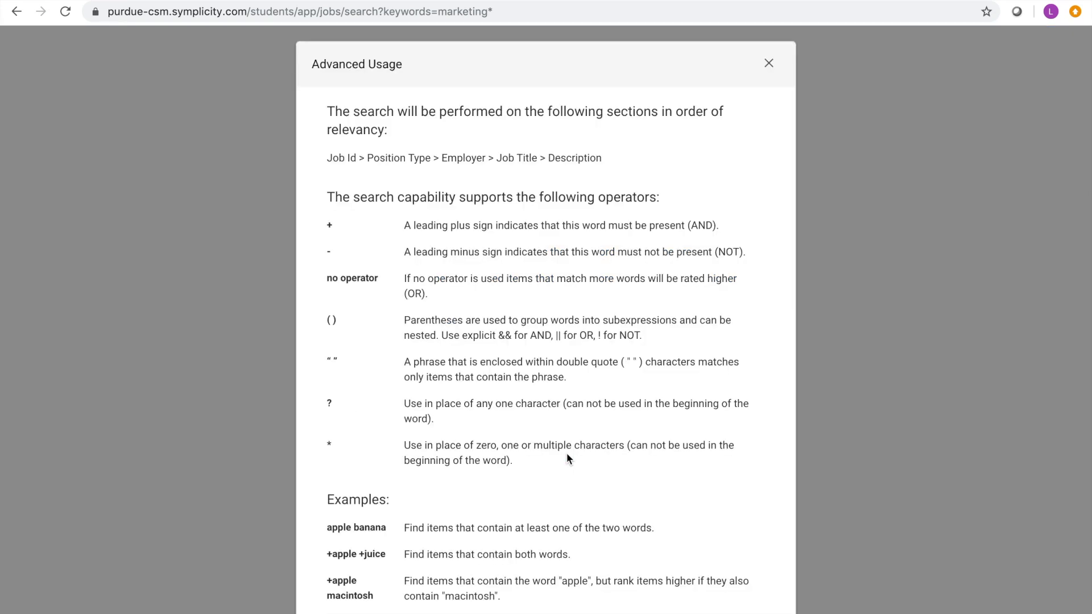
pyautogui.moveTo(777, 112)
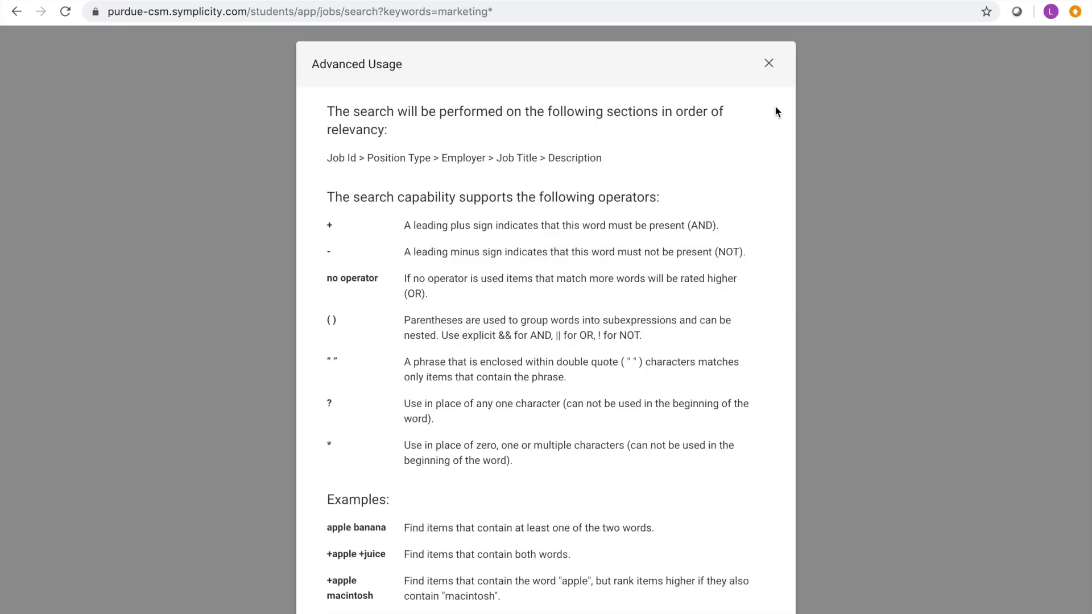
# Close the Advanced Usage guide to reveal the 453 marketing* results.
pyautogui.click(769, 63)
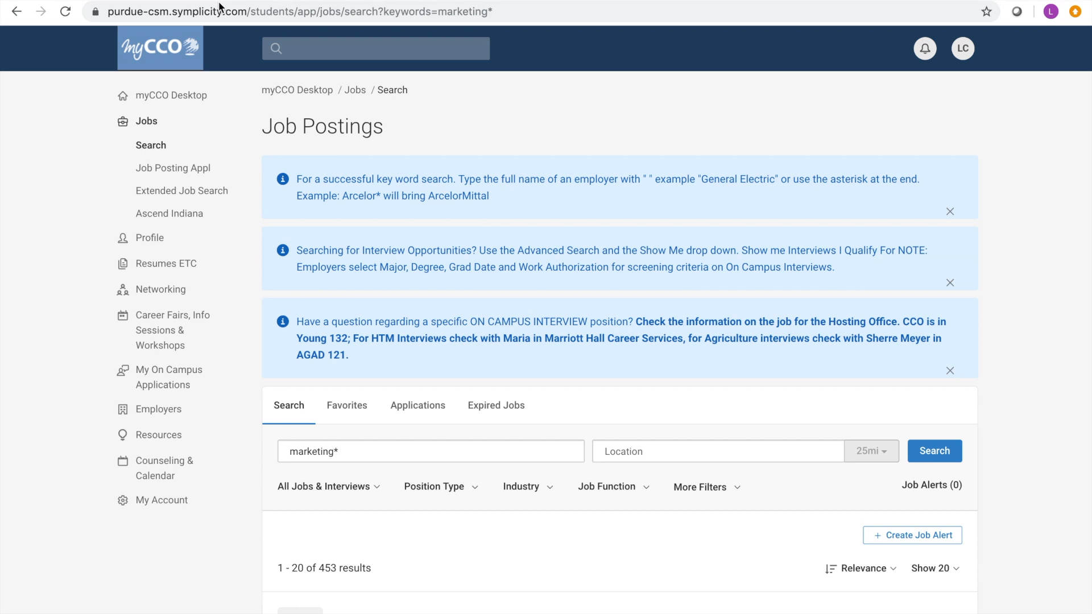
pyautogui.moveTo(928, 475)
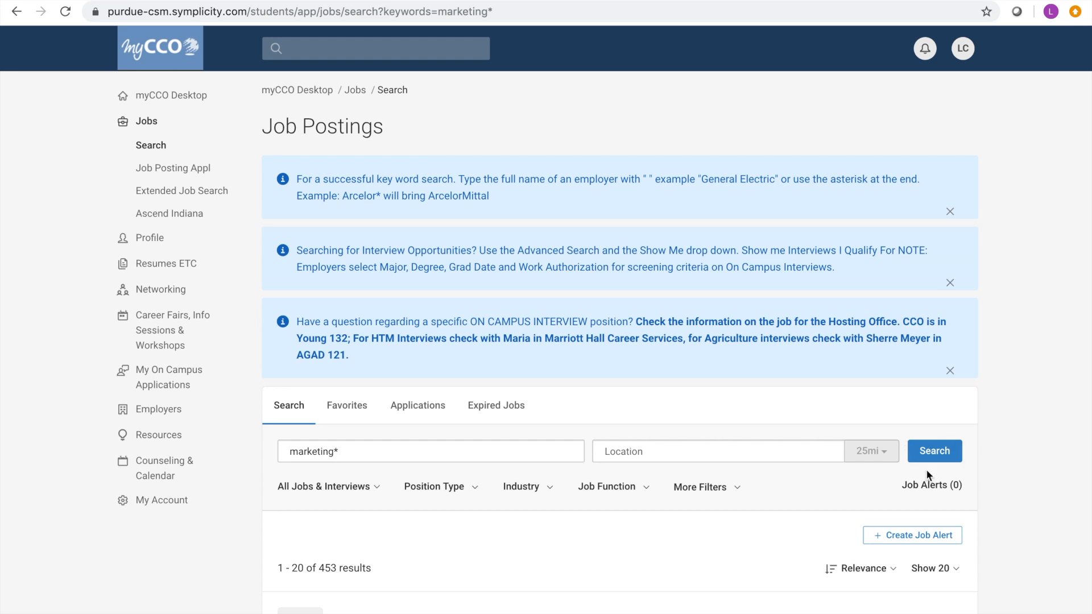
pyautogui.moveTo(969, 455)
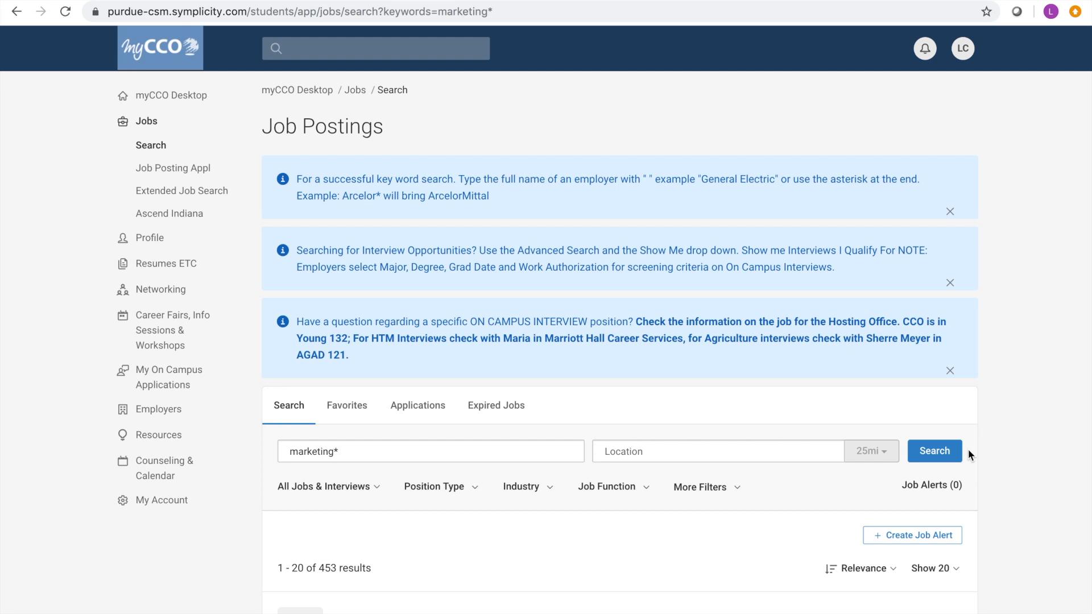
pyautogui.moveTo(932, 546)
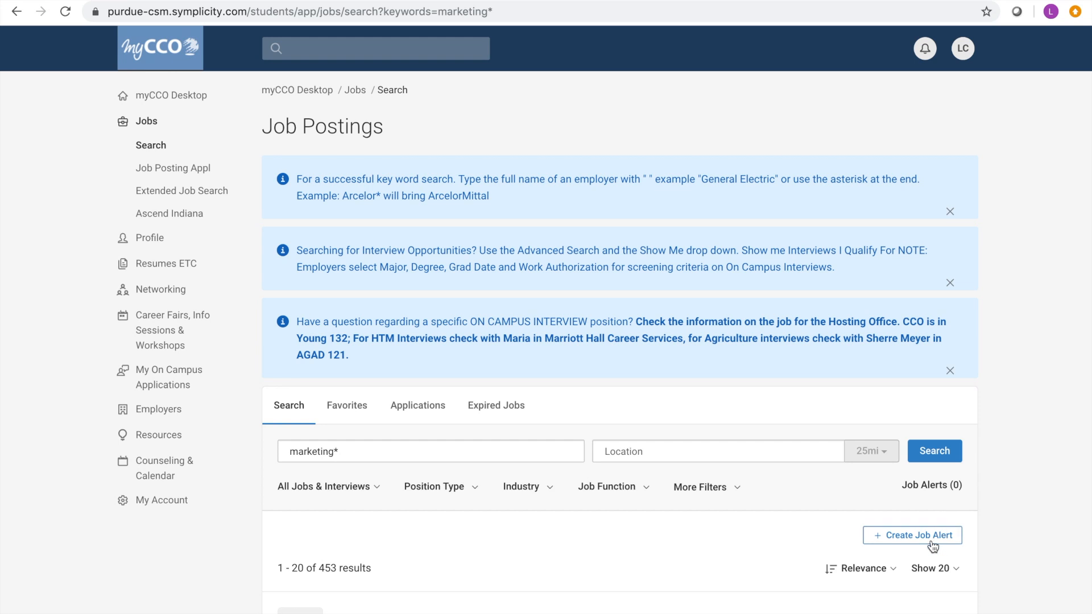
# Create a job alert for the marketing* search.
pyautogui.click(912, 535)
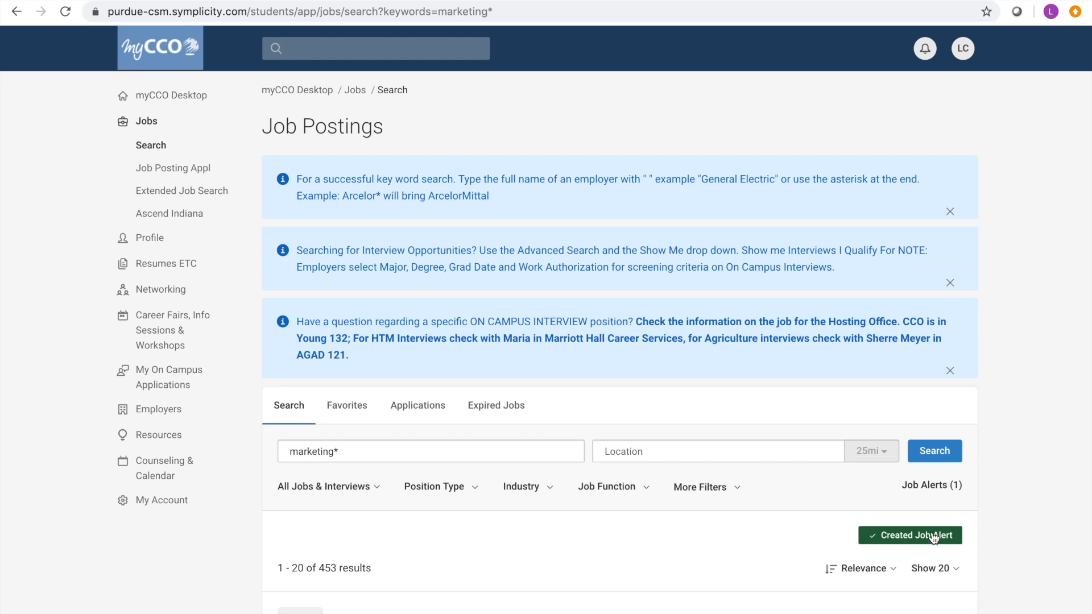
# In Job Alerts, keep marketing* at Weekly, then delete it and close the dialog.
pyautogui.click(931, 486)
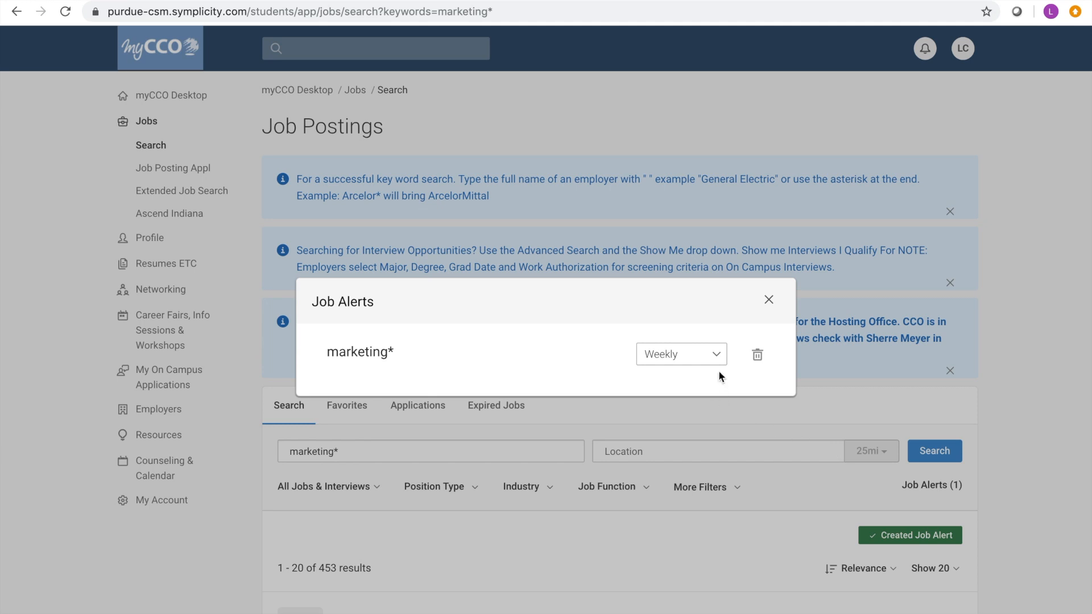
pyautogui.click(680, 353)
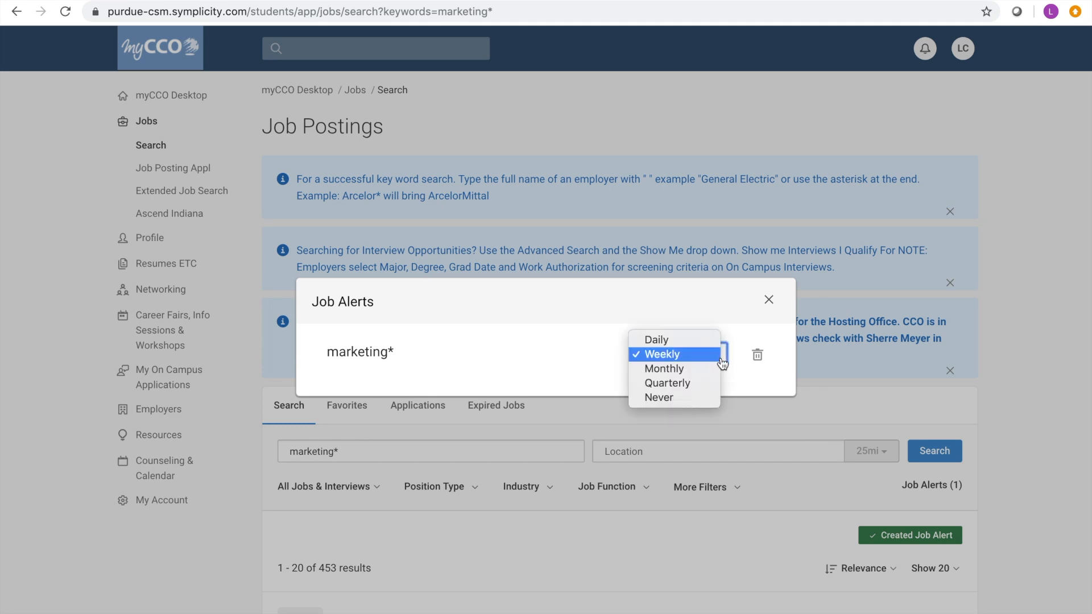
pyautogui.click(660, 355)
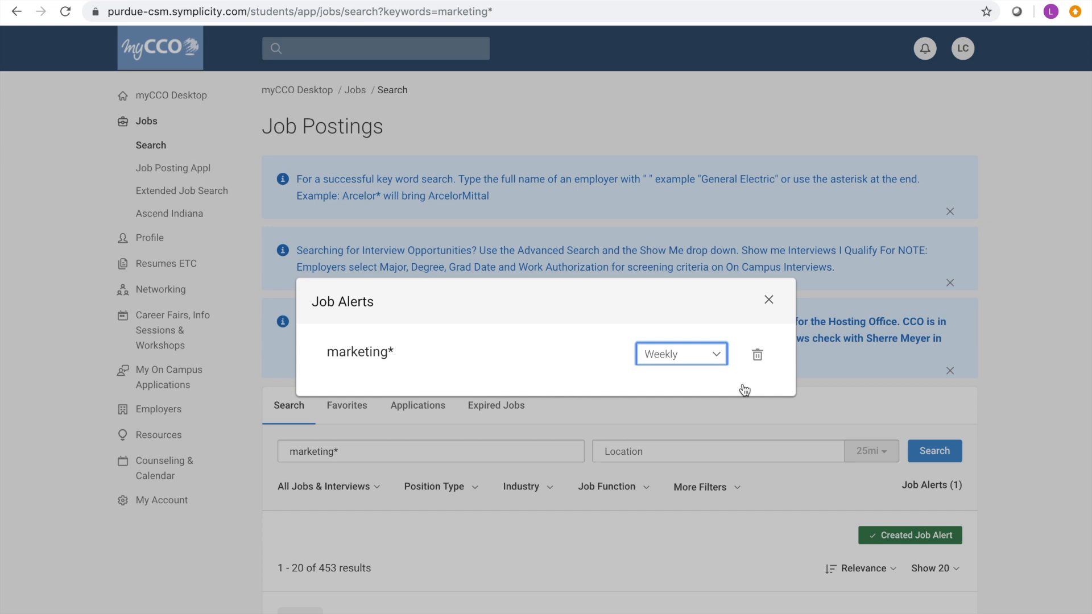
pyautogui.moveTo(758, 360)
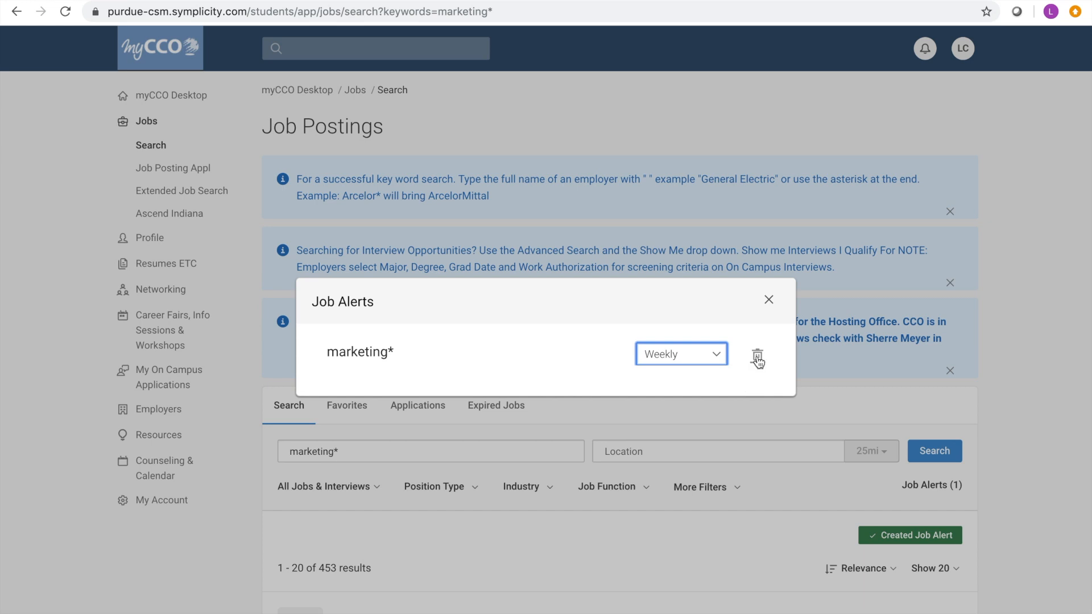
pyautogui.click(757, 358)
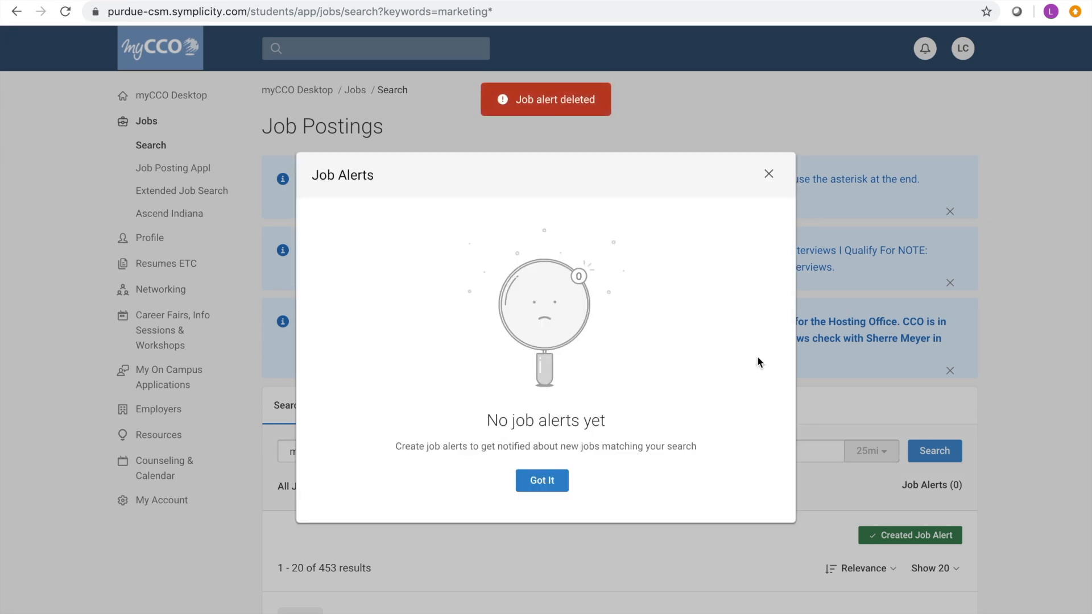
pyautogui.moveTo(781, 187)
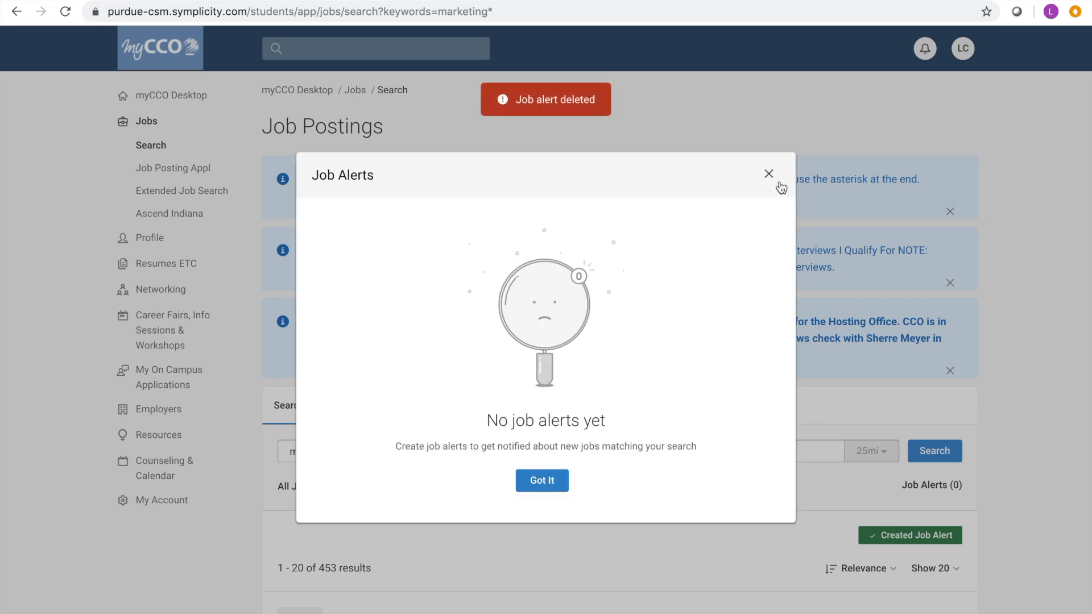
pyautogui.click(768, 173)
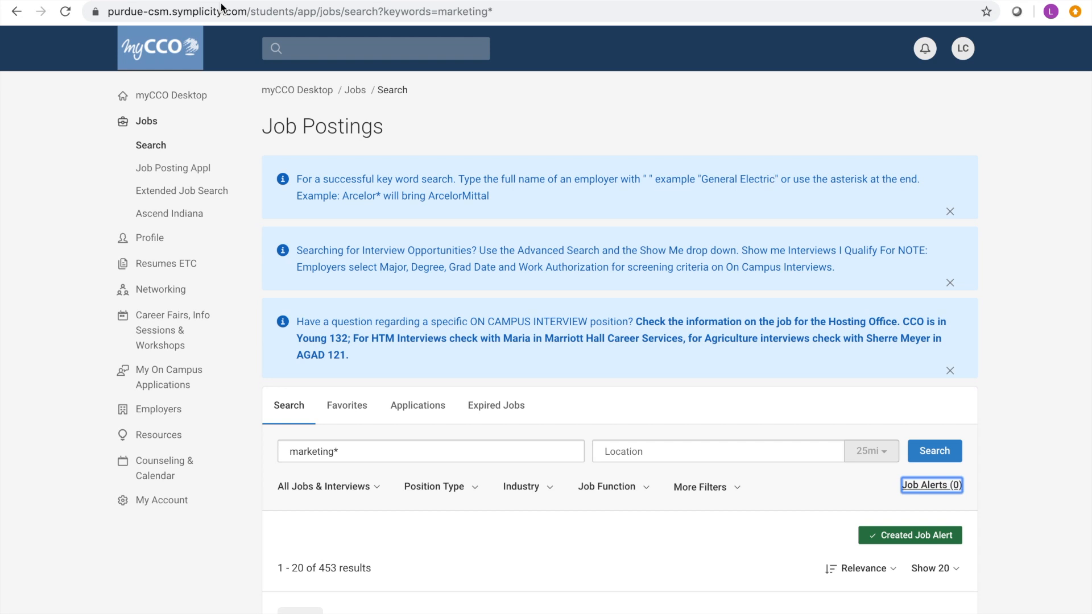
pyautogui.moveTo(332, 116)
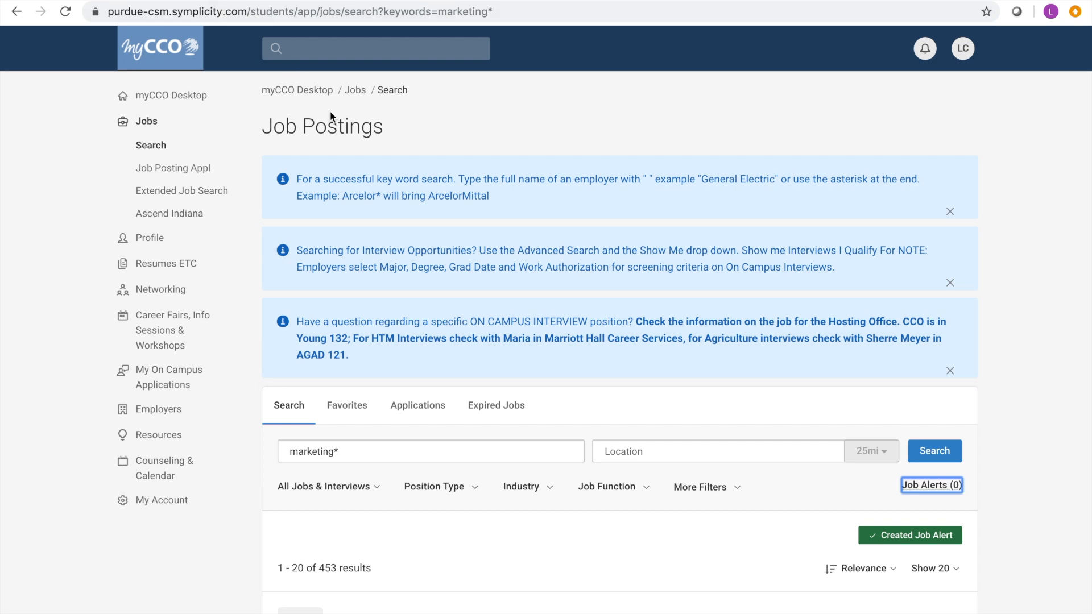
pyautogui.click(324, 486)
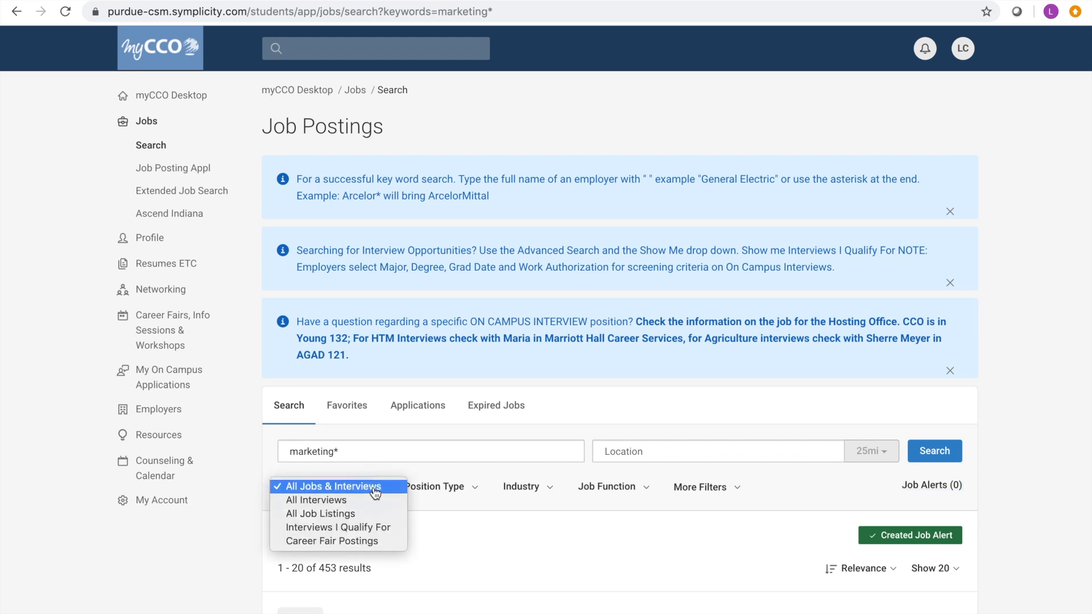
pyautogui.moveTo(315, 500)
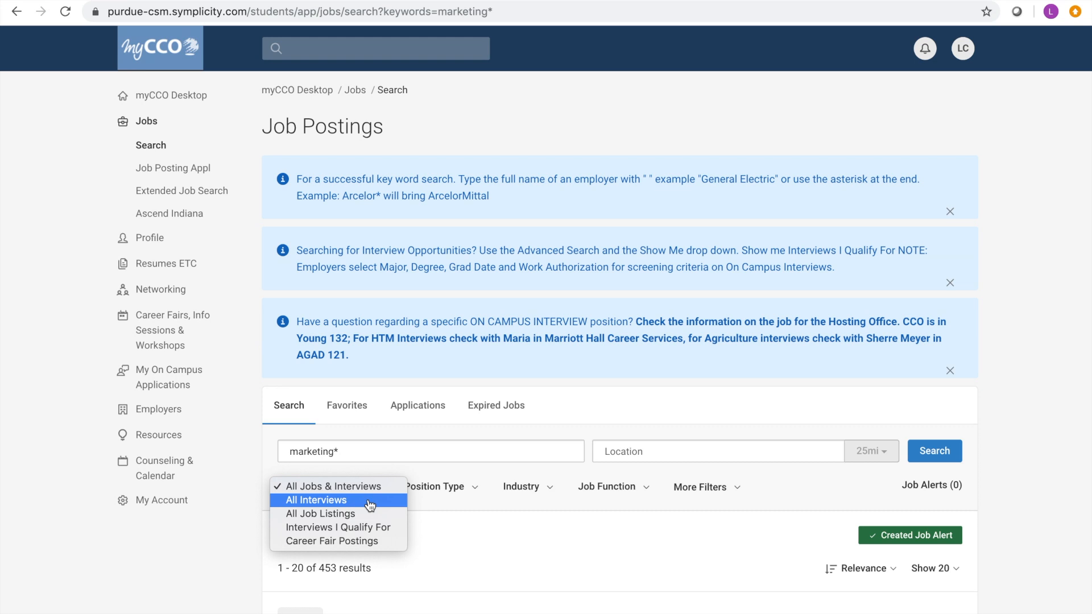
pyautogui.moveTo(368, 531)
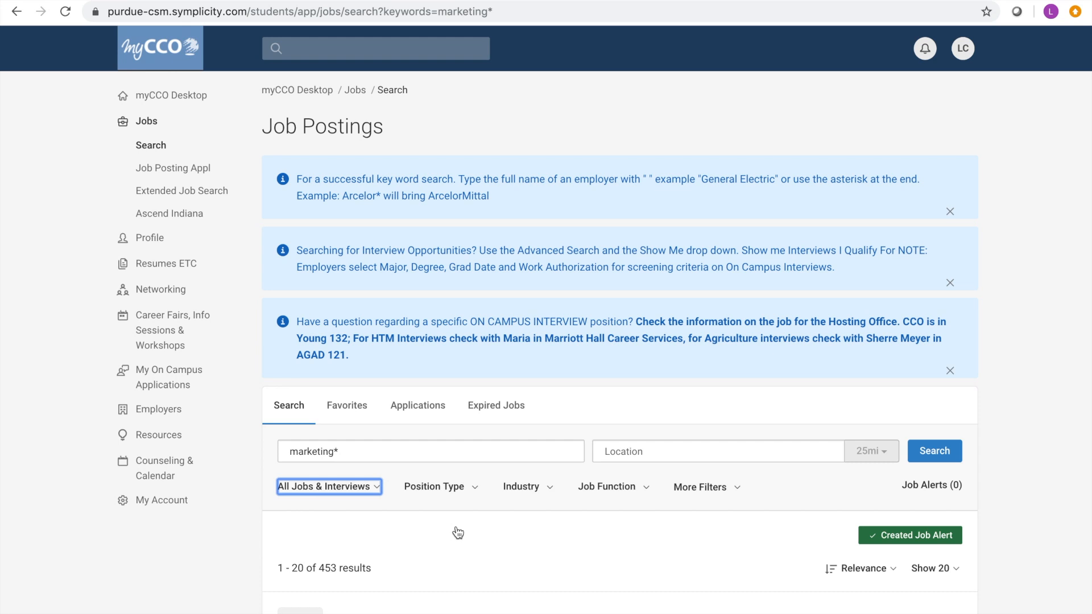
pyautogui.moveTo(442, 490)
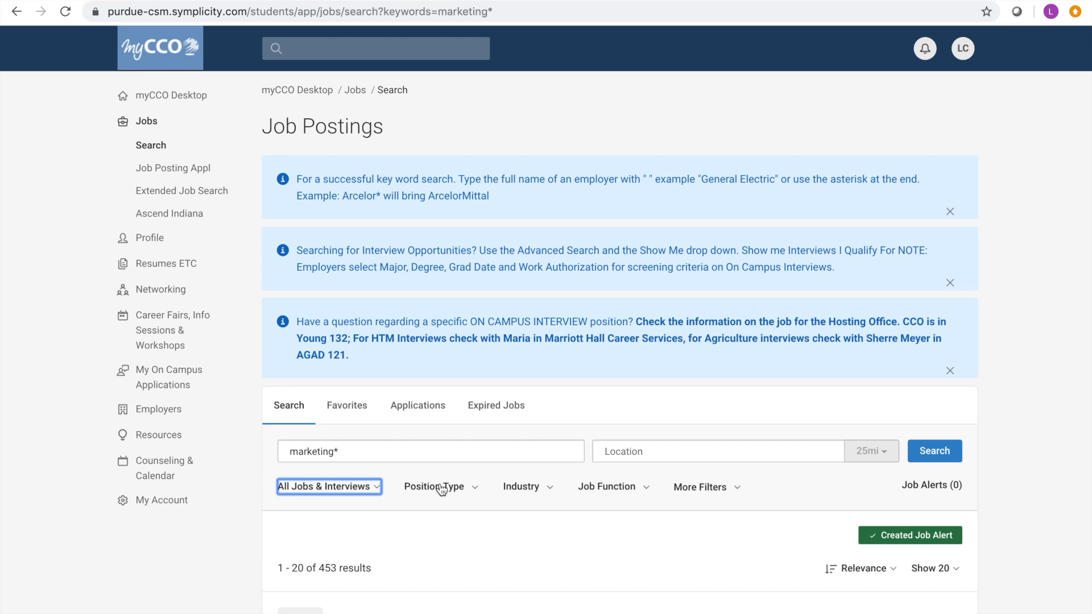
pyautogui.moveTo(594, 512)
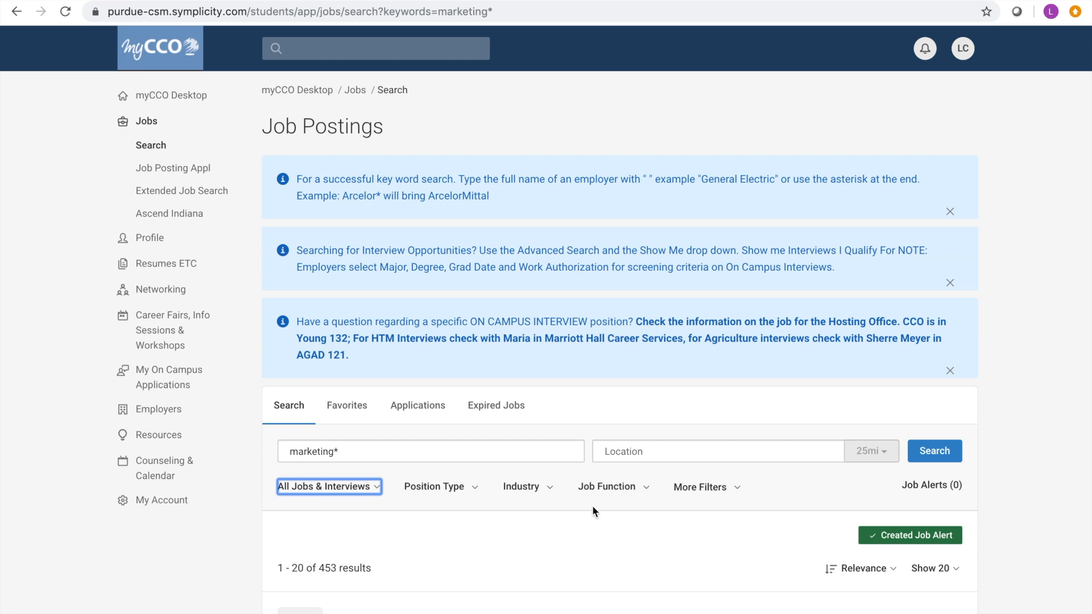
pyautogui.moveTo(625, 500)
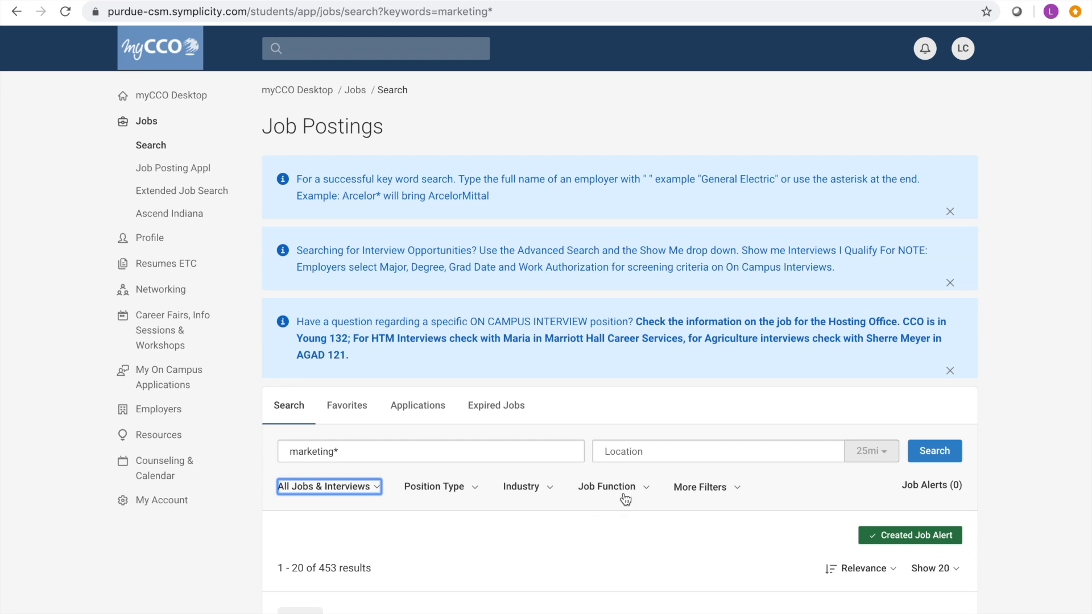
pyautogui.moveTo(697, 497)
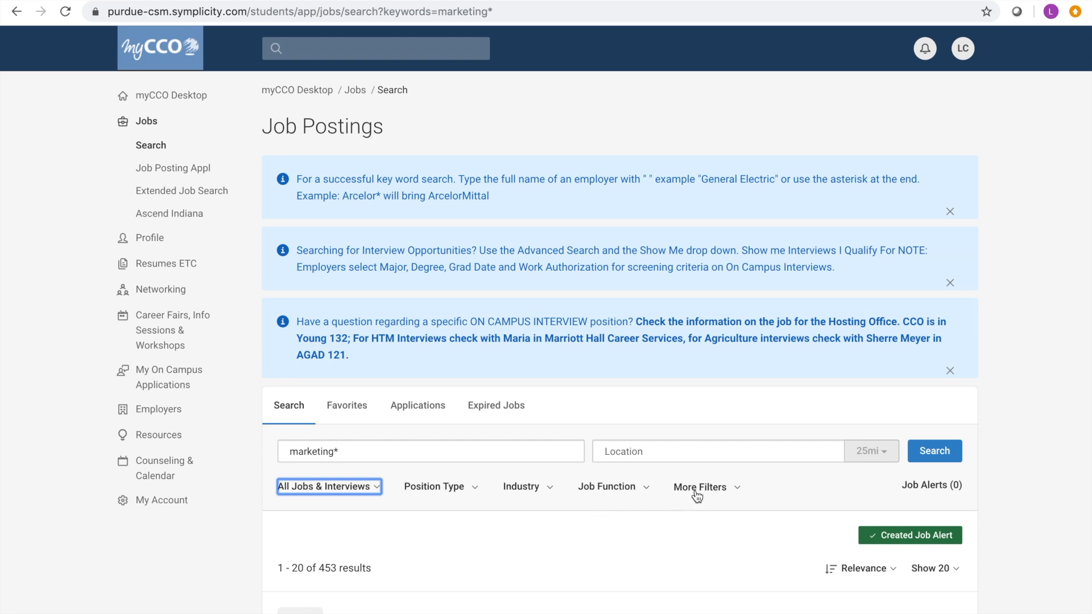
# Scroll down to the marketing* results list starting with Intern, Finance.
pyautogui.scroll(-3)
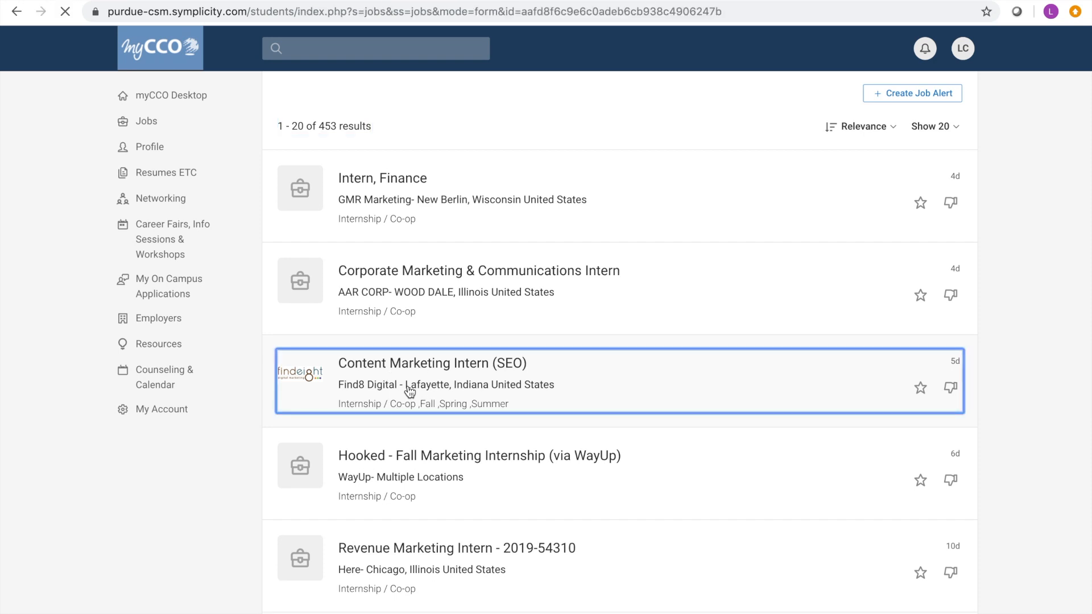
# Open Find8 Digital's Content Marketing Intern (SEO) posting and start its Apply form.
pyautogui.click(432, 363)
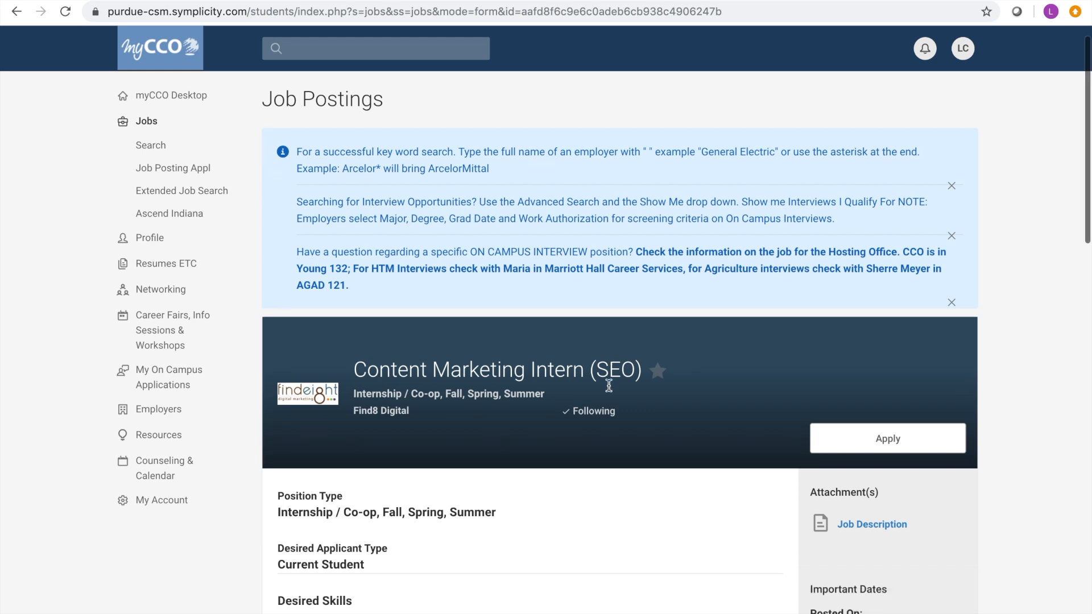
pyautogui.scroll(-3)
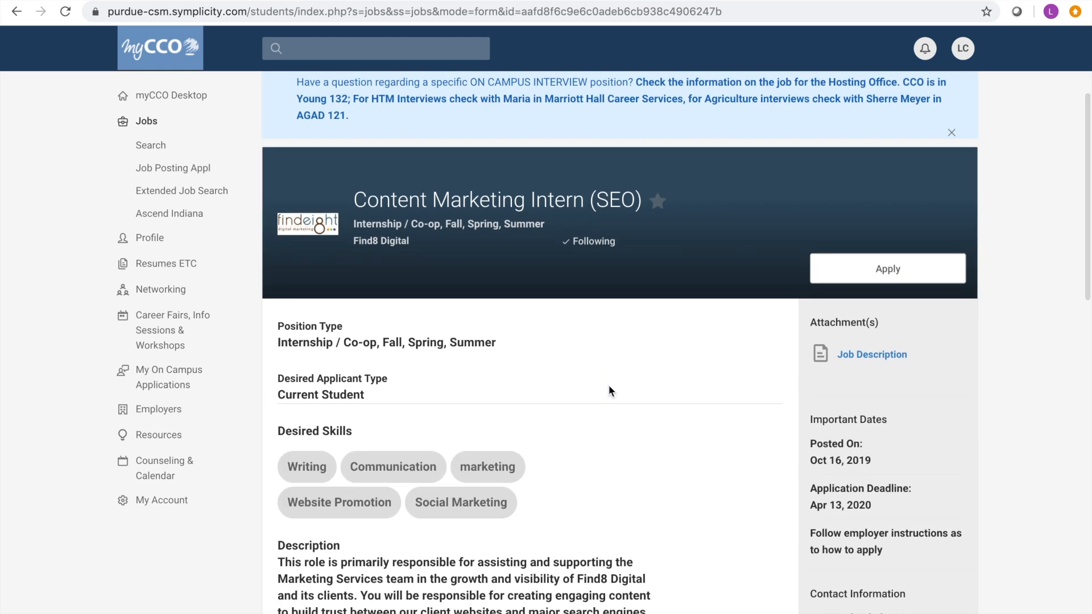
pyautogui.moveTo(970, 515)
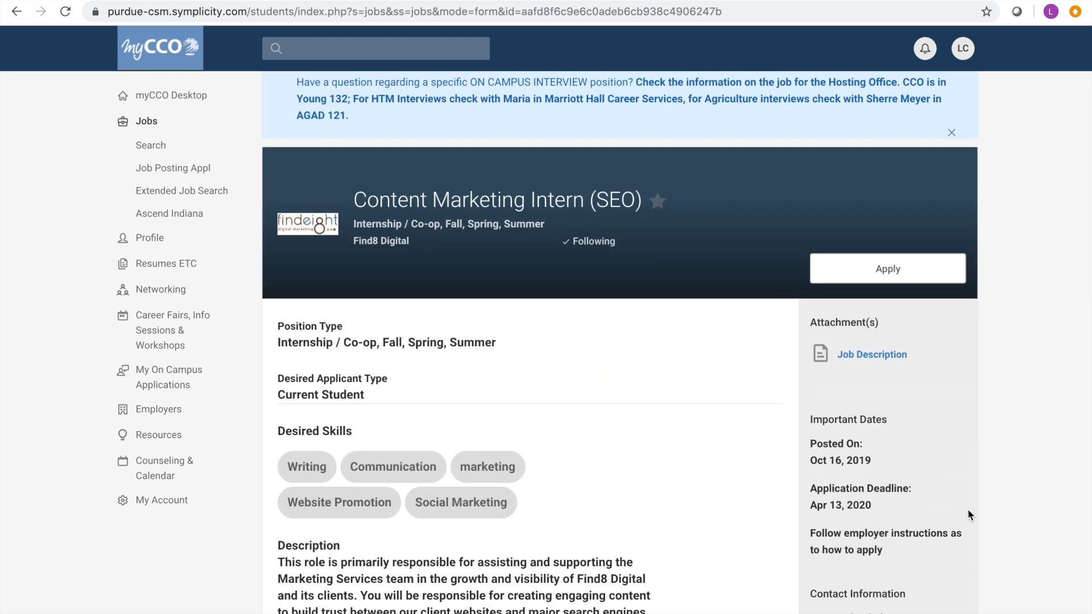
pyautogui.moveTo(869, 551)
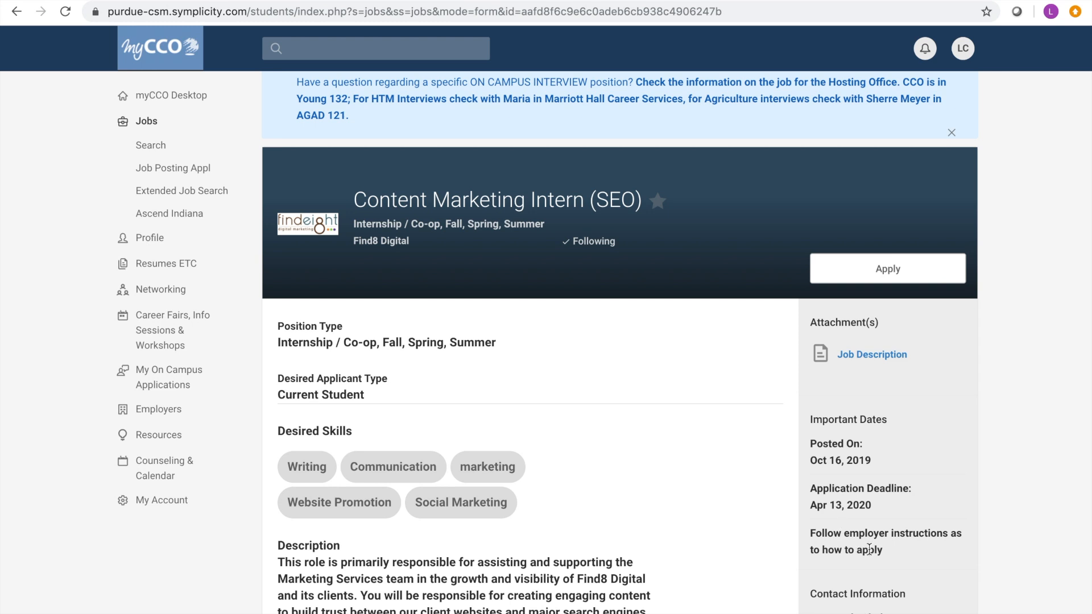
pyautogui.click(887, 268)
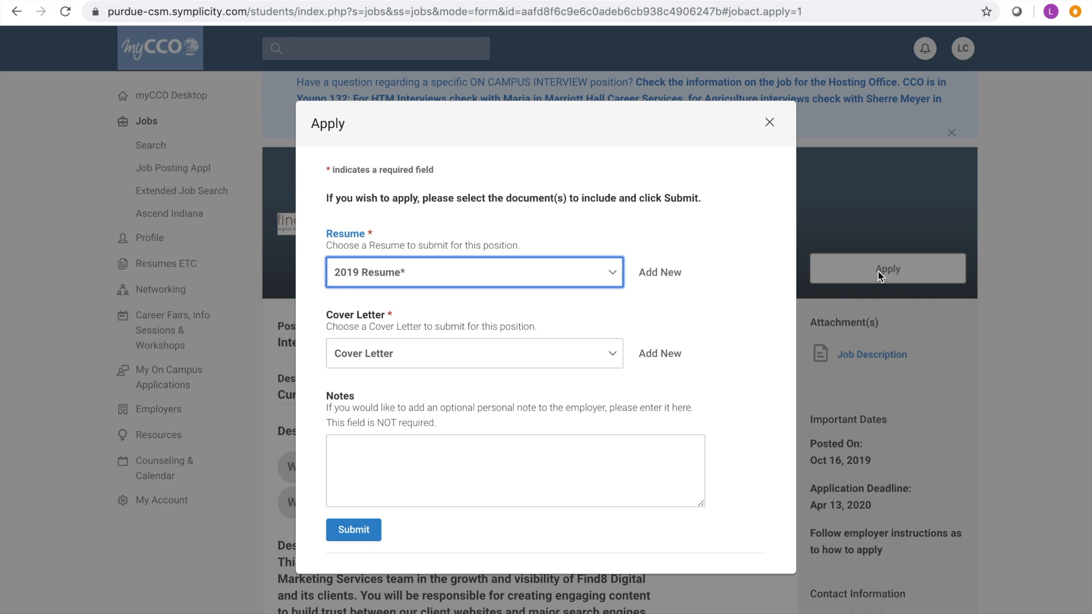
# Close the Apply form without submitting the application.
pyautogui.click(768, 121)
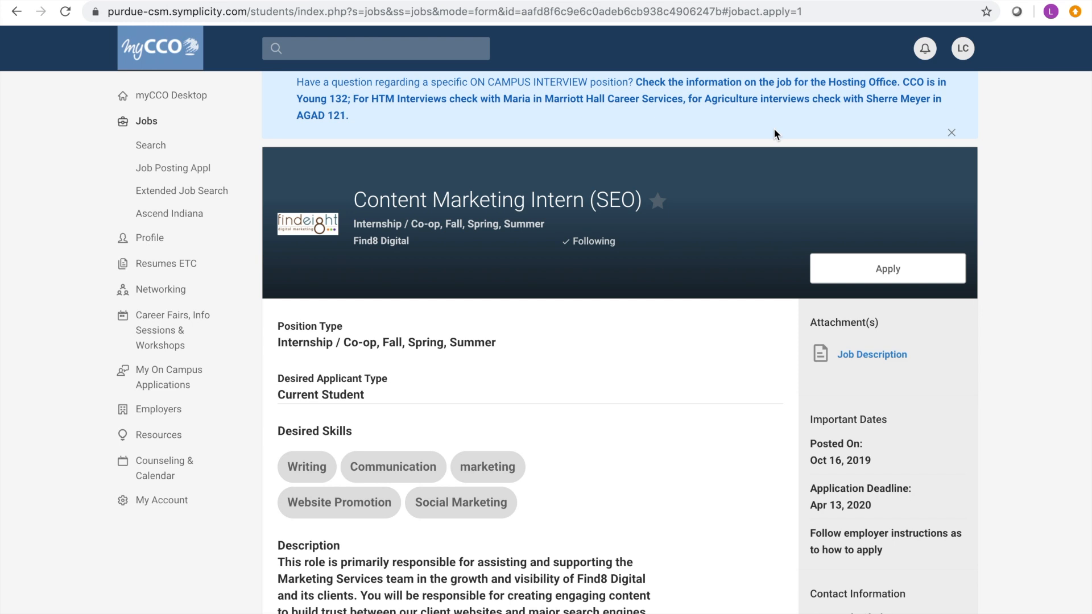
pyautogui.moveTo(620, 265)
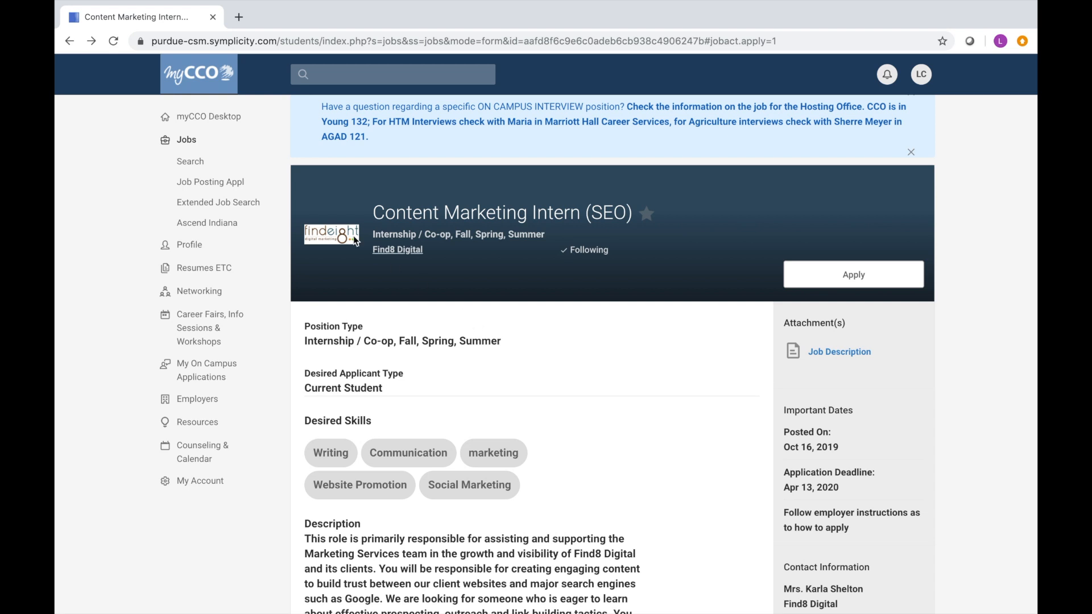
# View the Applications list of three submitted job applications.
pyautogui.click(211, 182)
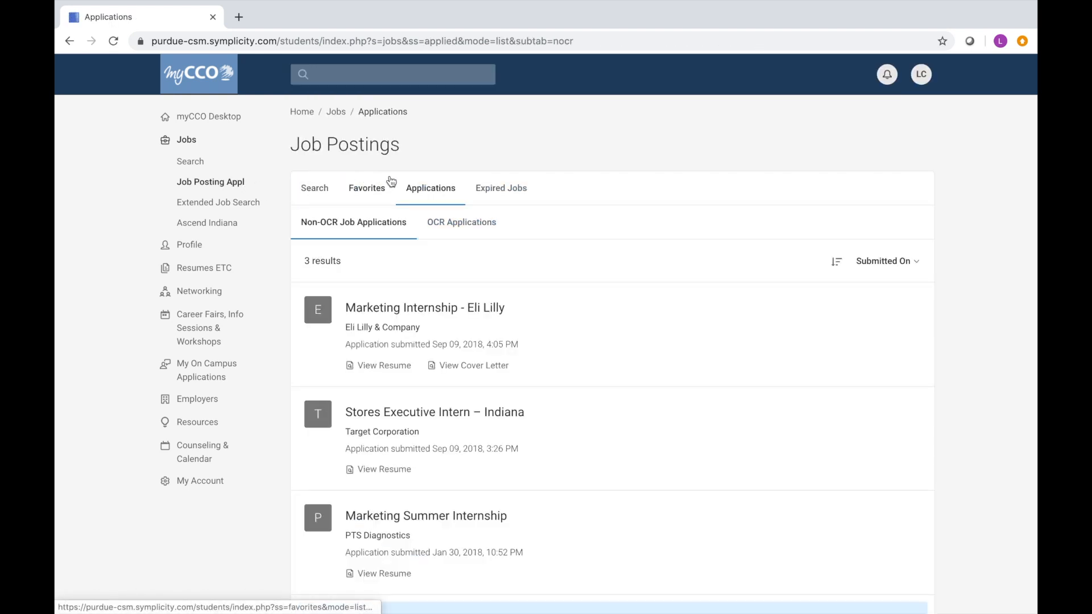
pyautogui.moveTo(366, 188)
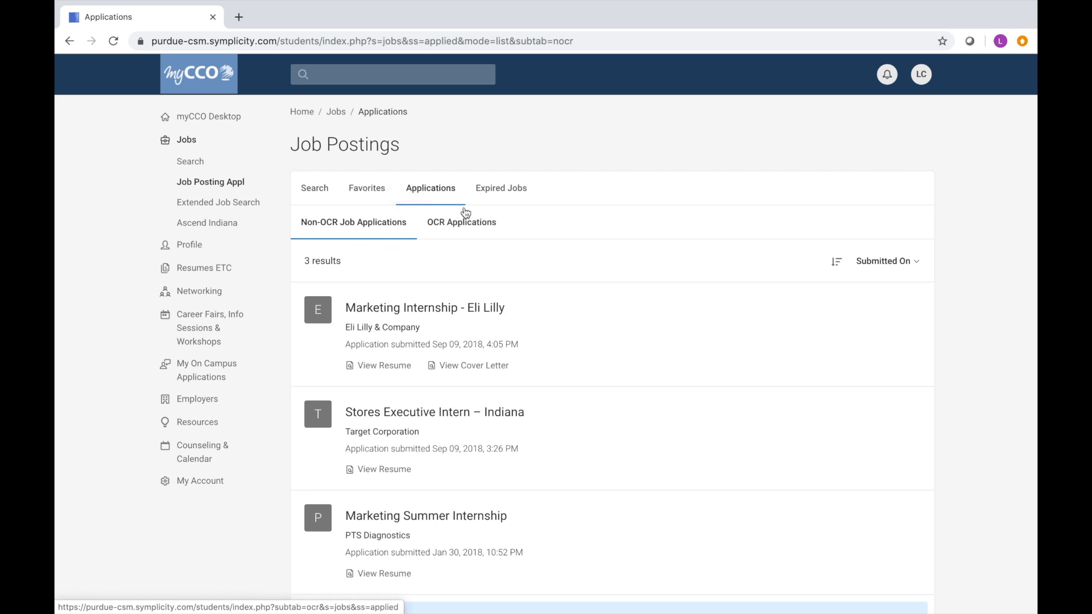
pyautogui.moveTo(459, 254)
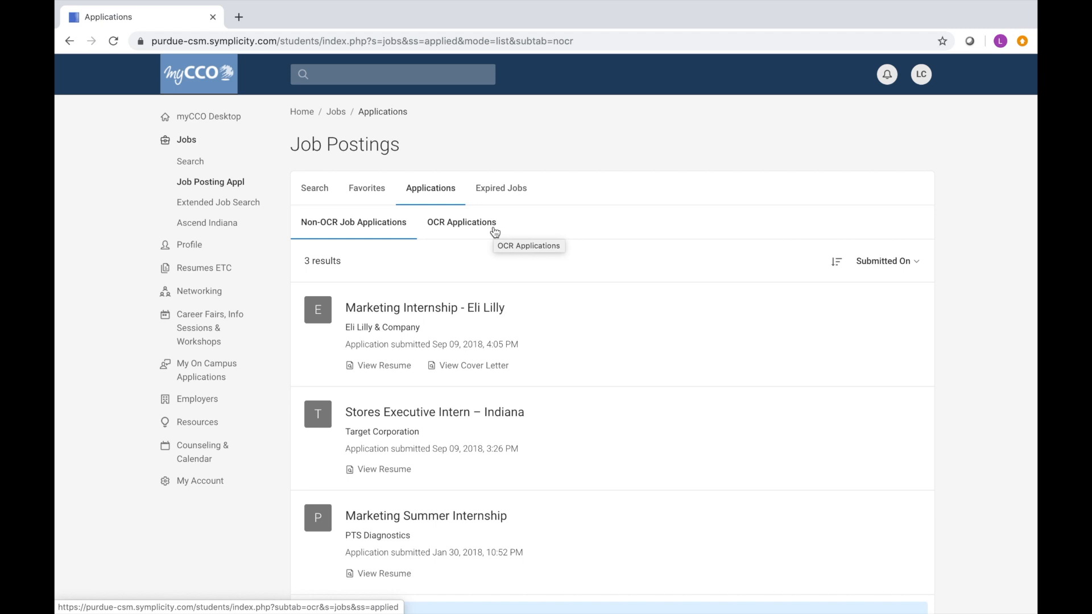
pyautogui.moveTo(374, 357)
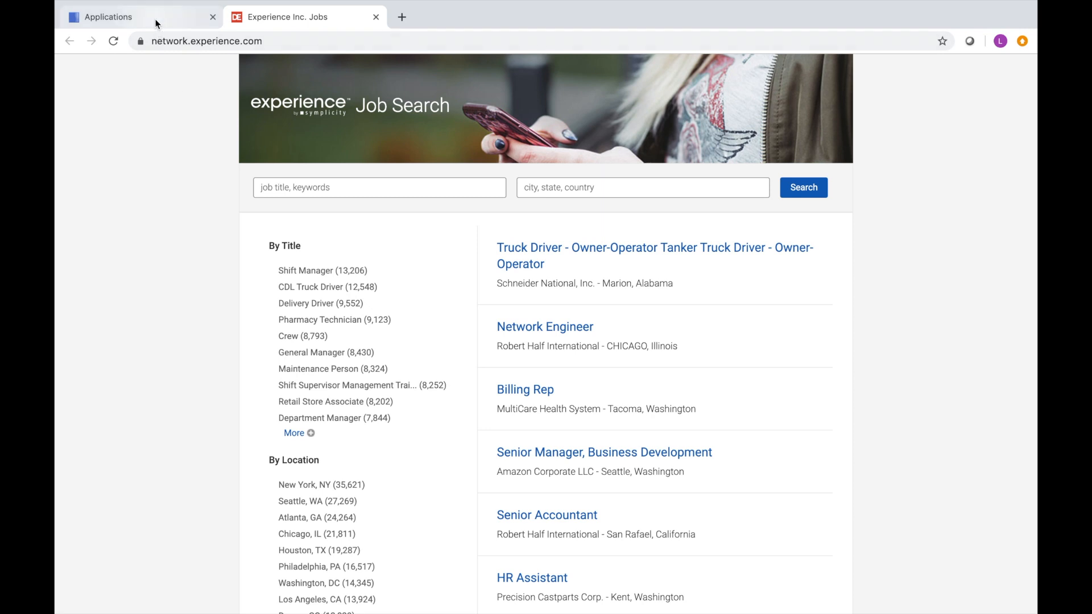
# Return to the myCCO Applications tab and open the Ascend Indiana site.
pyautogui.click(105, 17)
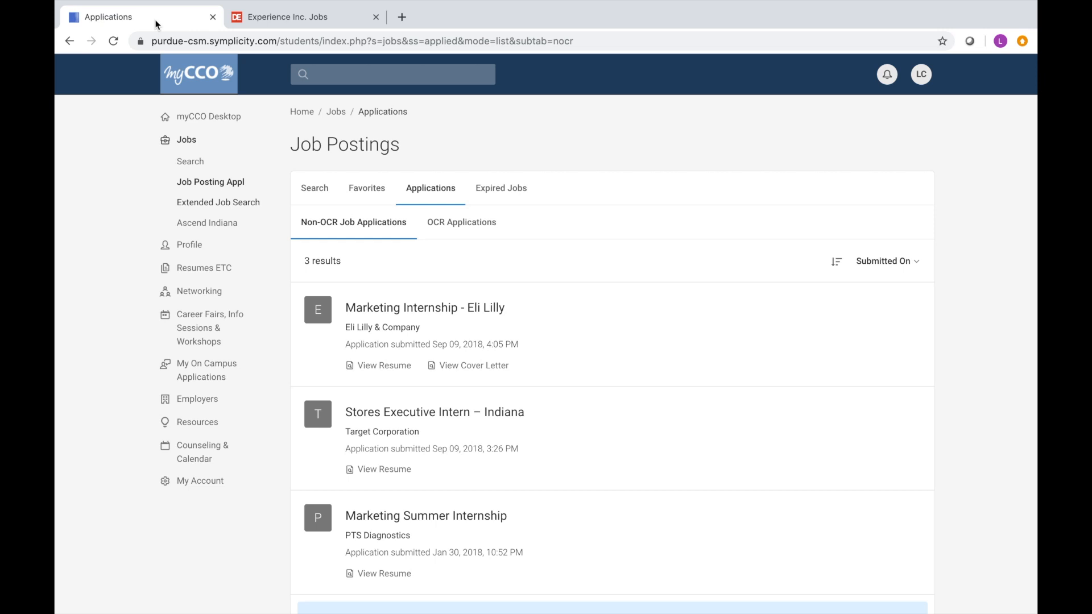
pyautogui.click(207, 222)
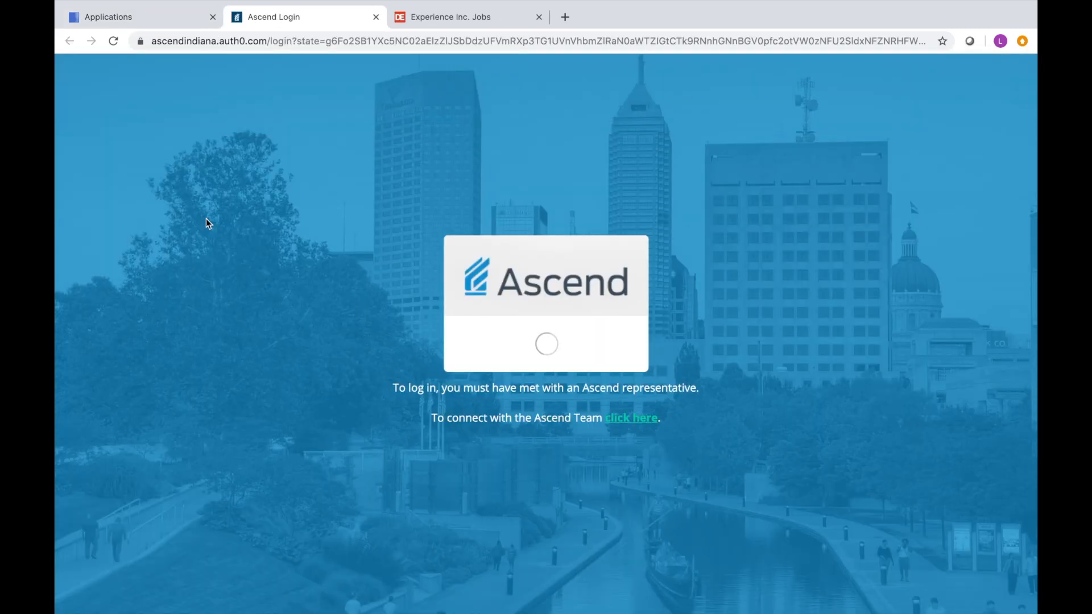